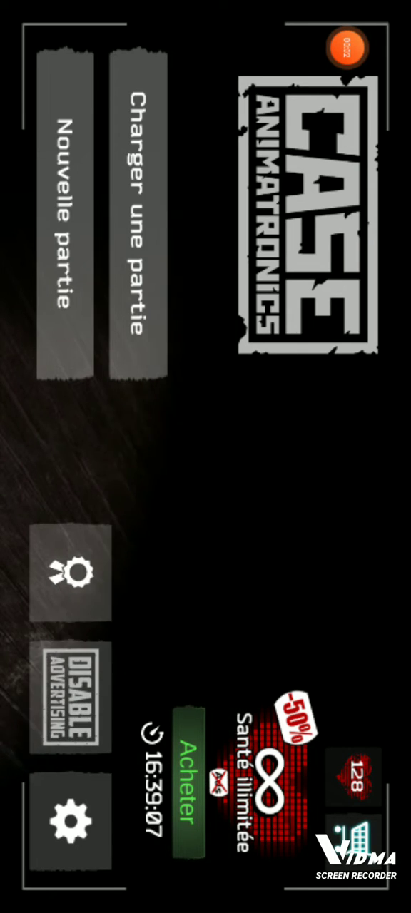
Step: Start a new game, confirm erasing saved progress, and skip the intro
left_click(55, 214)
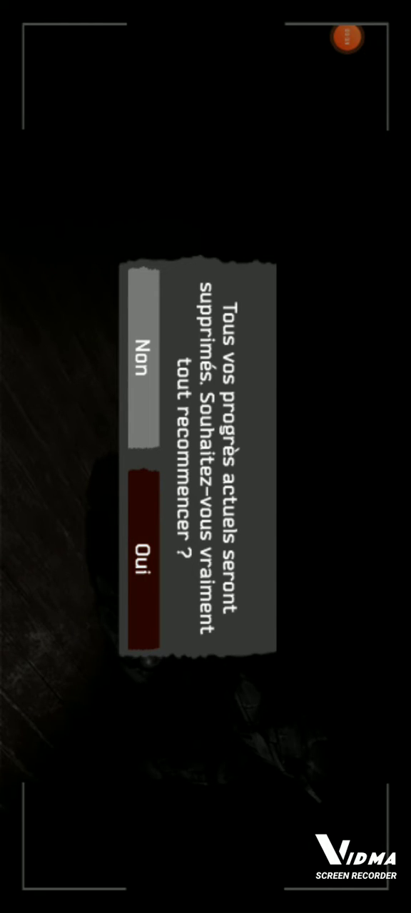
left_click(140, 567)
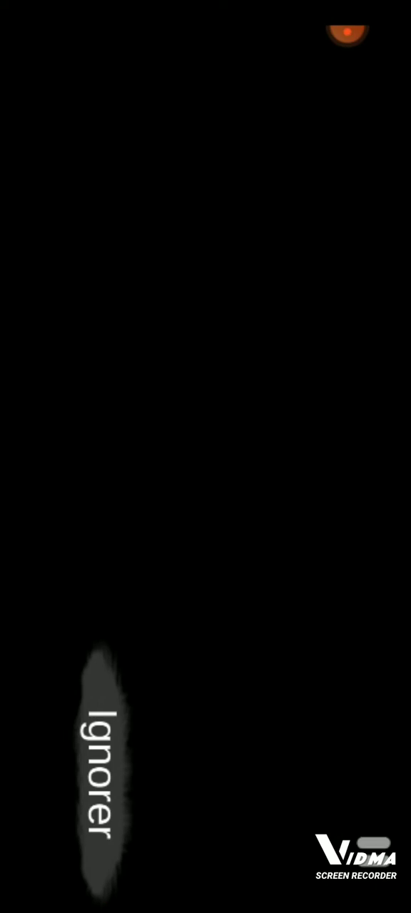
left_click(98, 771)
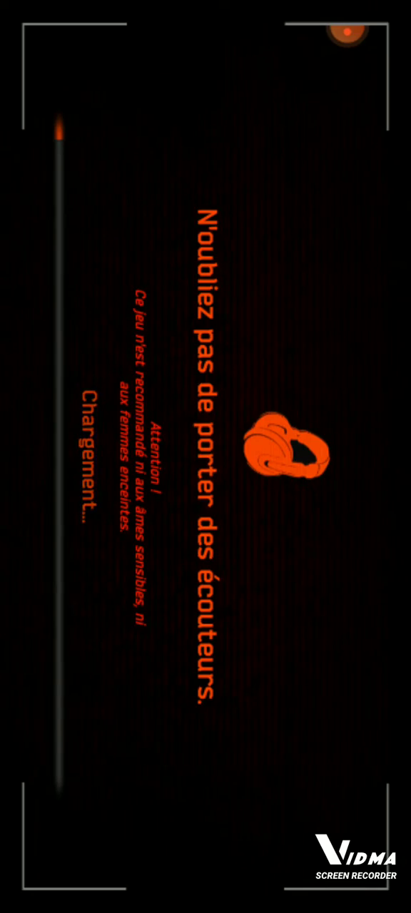